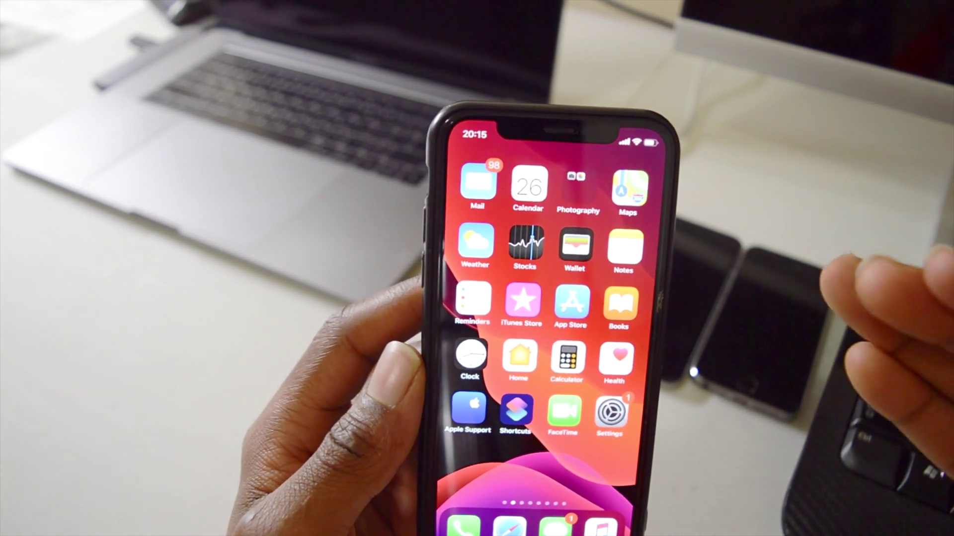
left_click(577, 185)
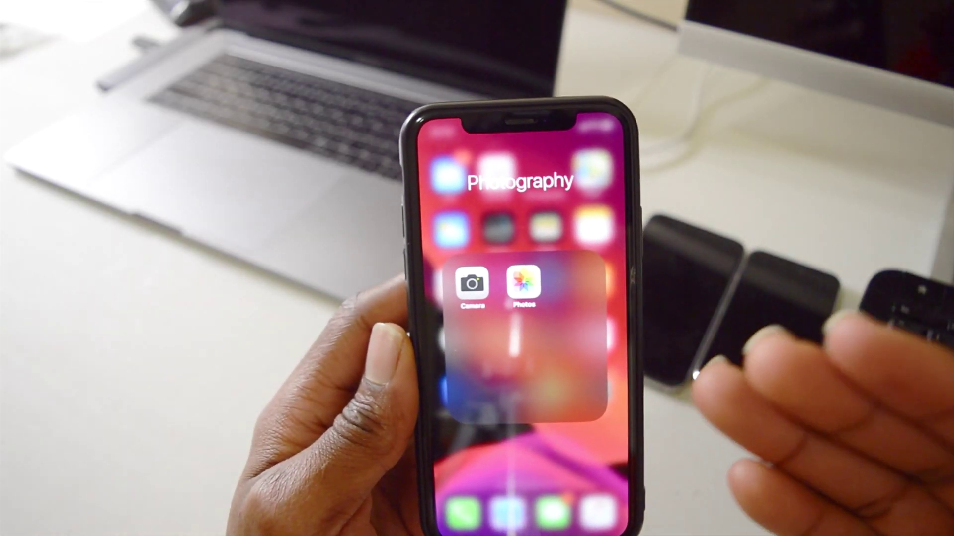